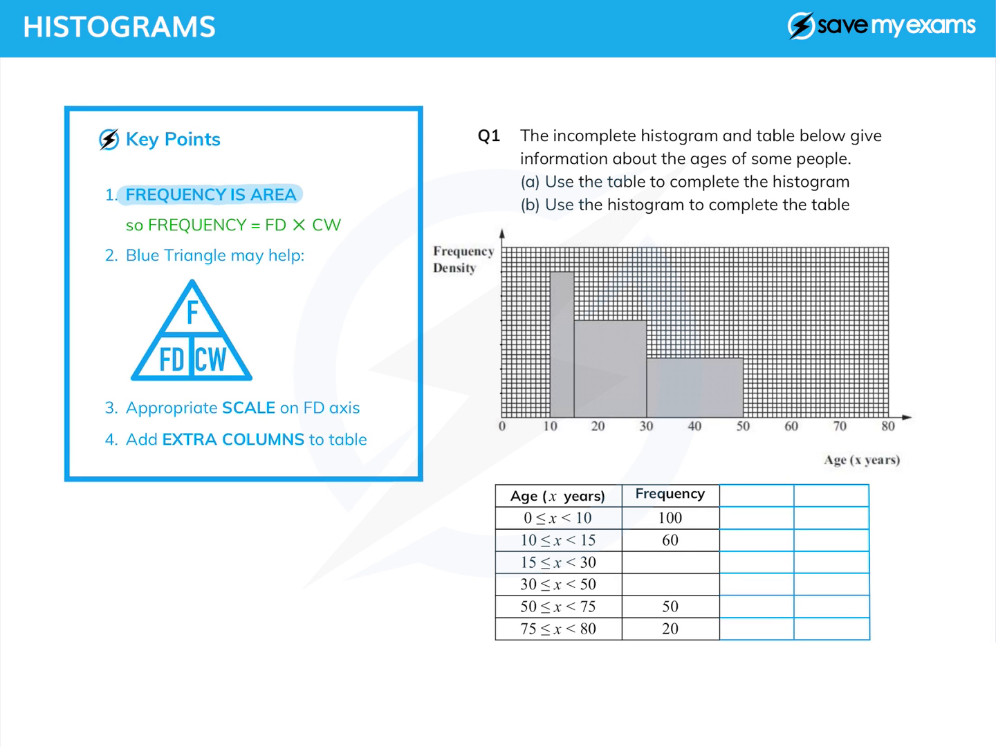
- Highlight the question text, the tall 10–15 bar and its table row with frequency 60
double_click(567, 136)
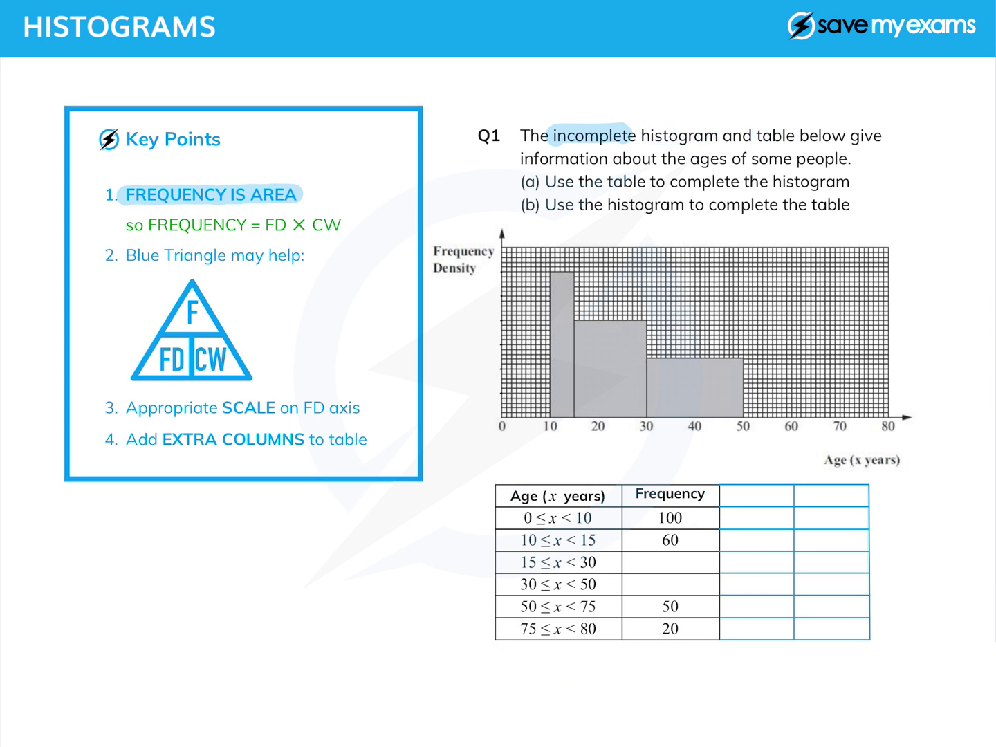
left_click(588, 135)
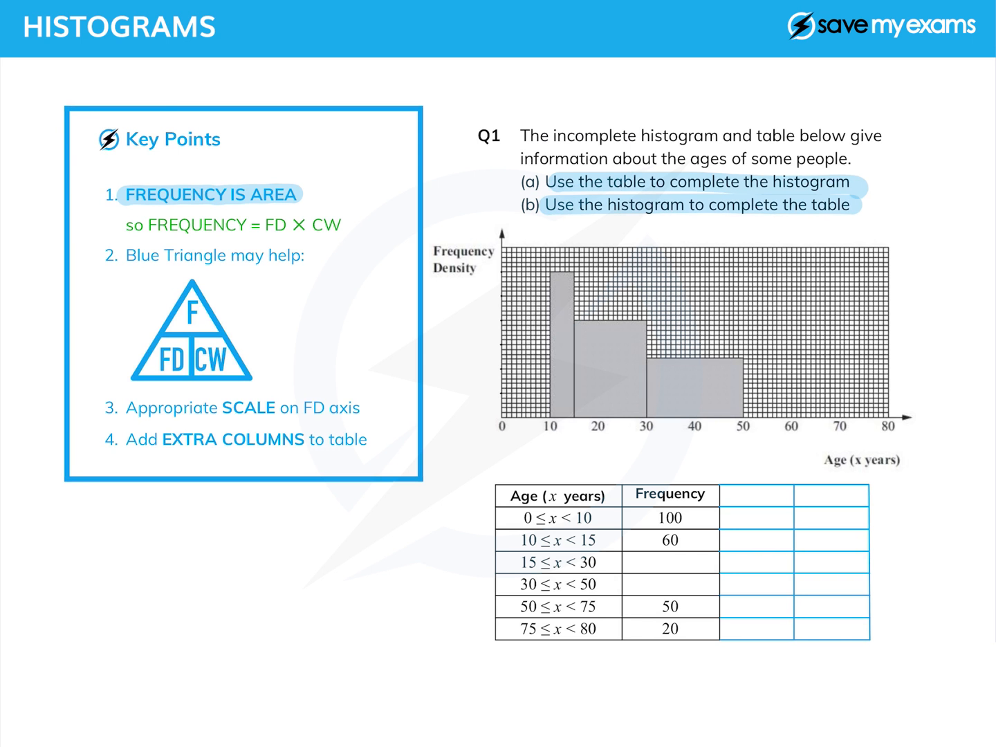
left_click(698, 193)
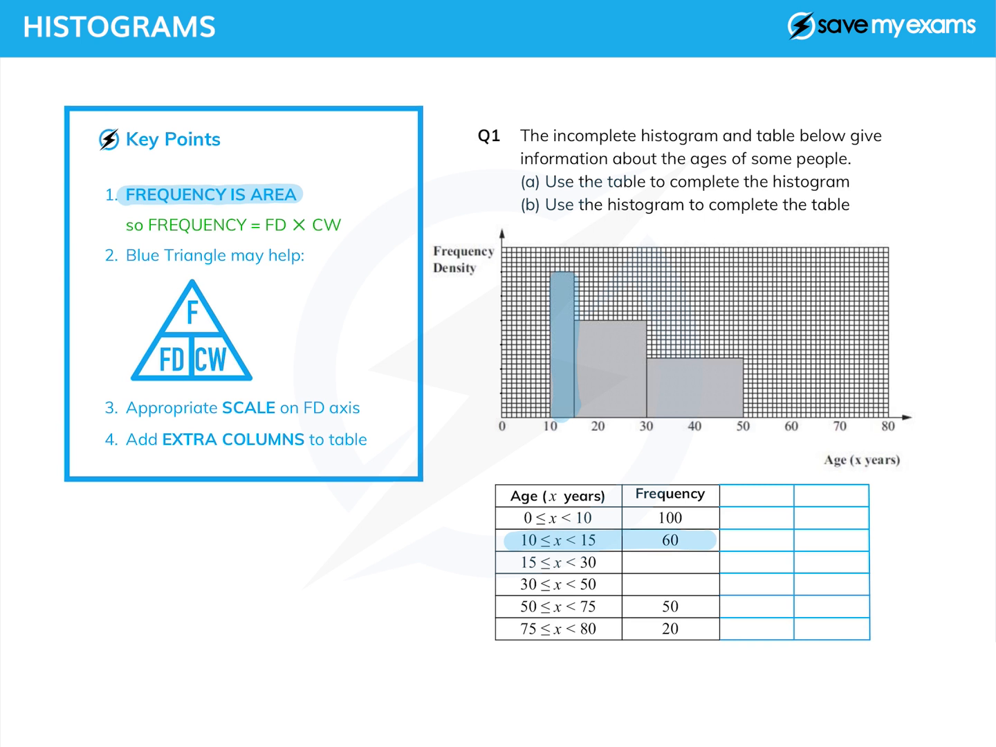
- Add CW and FD headers to the two extra table columns
left_click(745, 496)
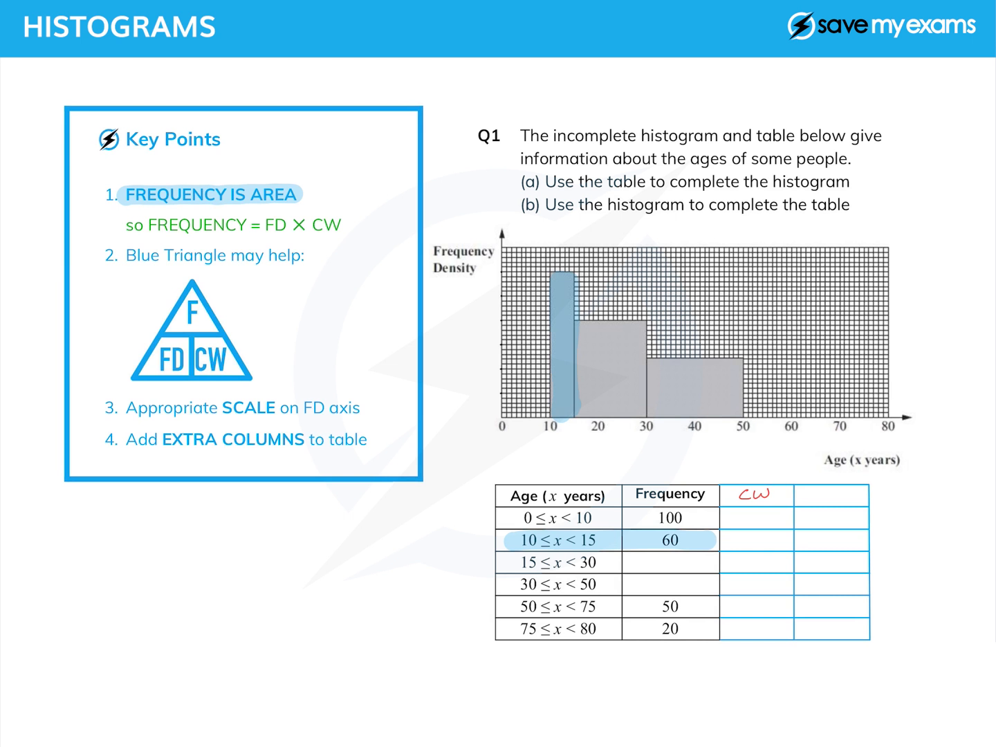
type("F")
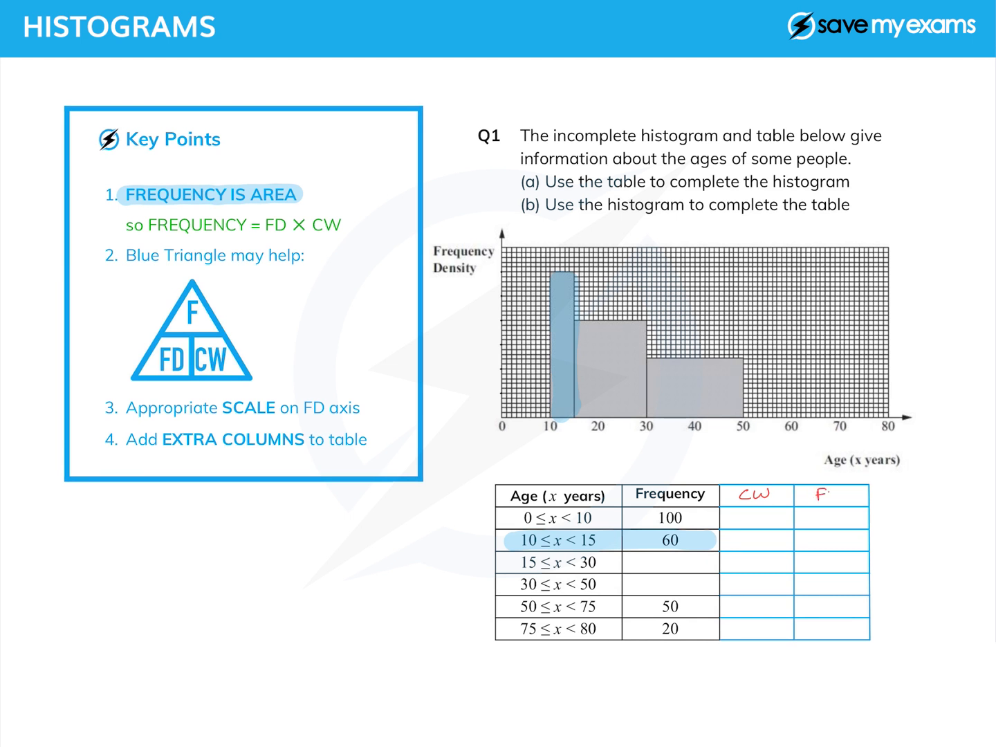
type("FD")
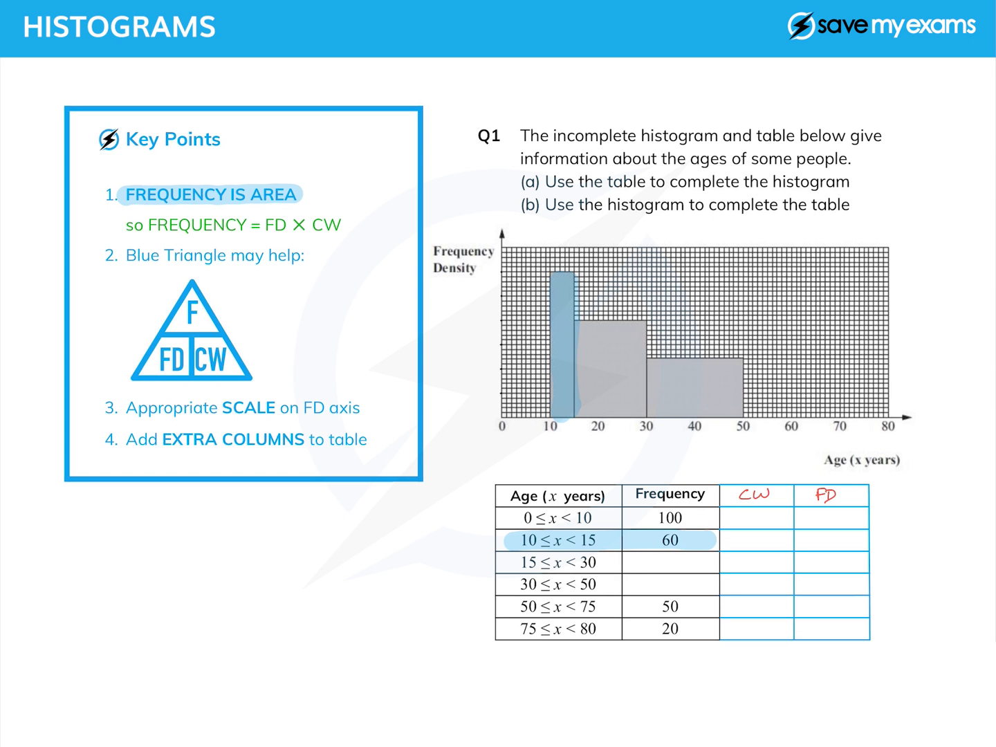
- Write class widths 10, 5, 15, 20, 25, 5 in the CW column
type("10")
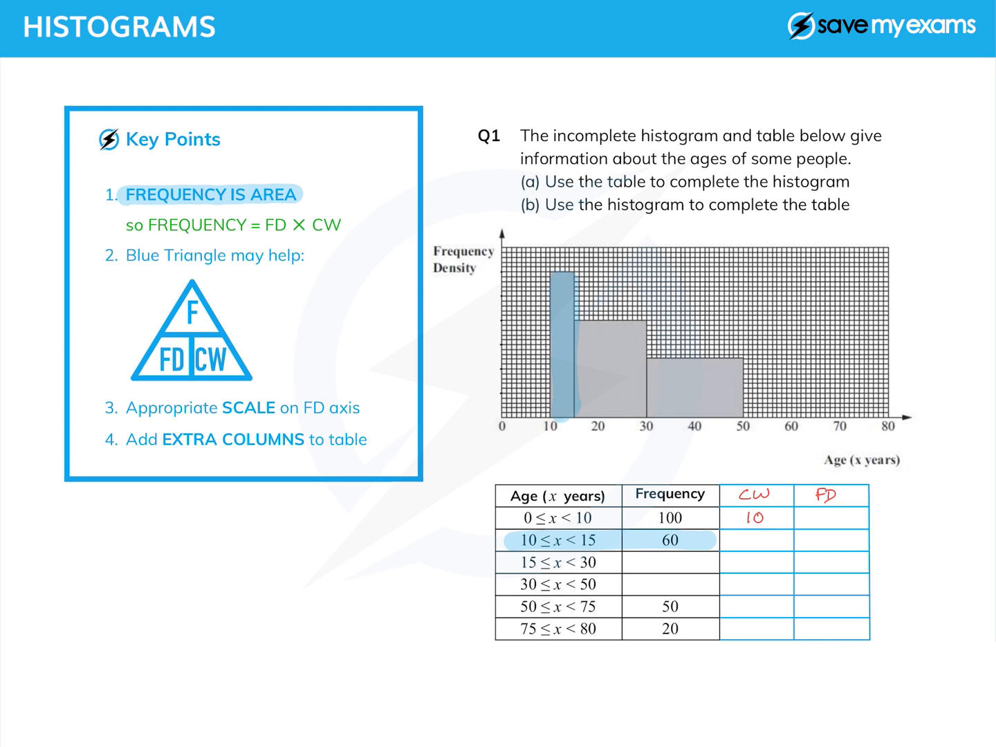
type("5")
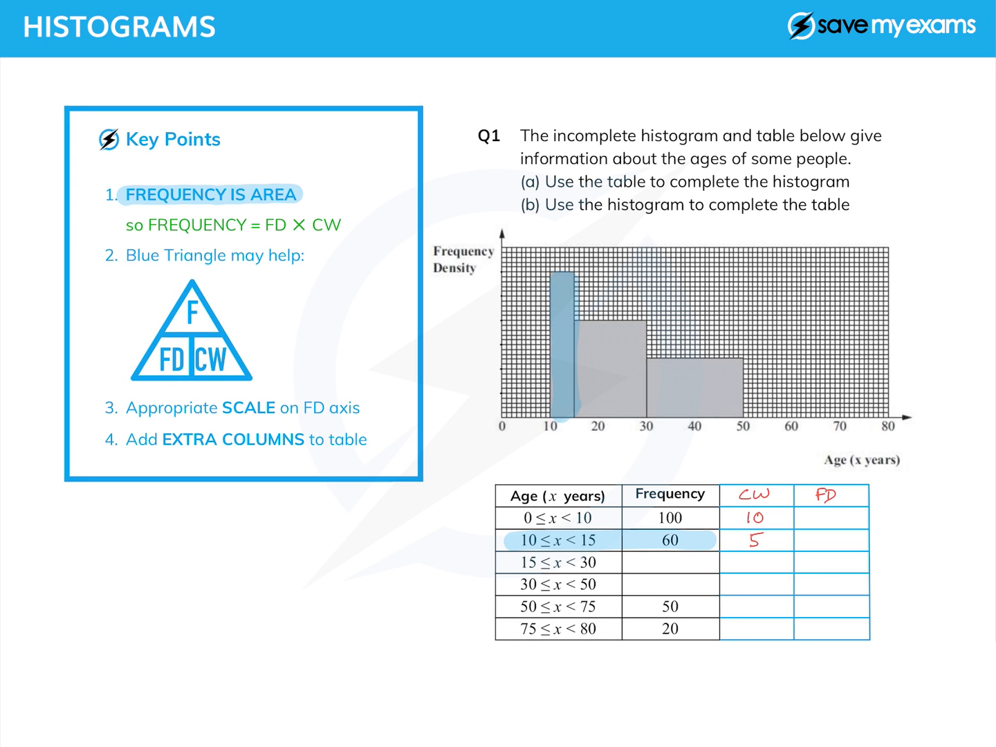
type("15")
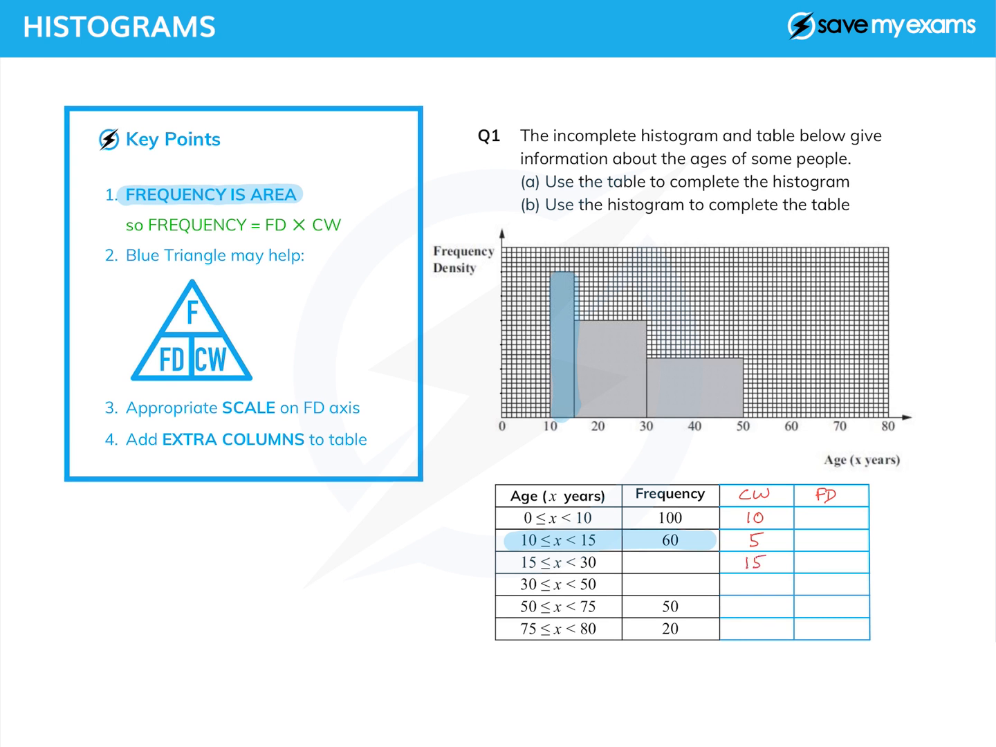
type("20")
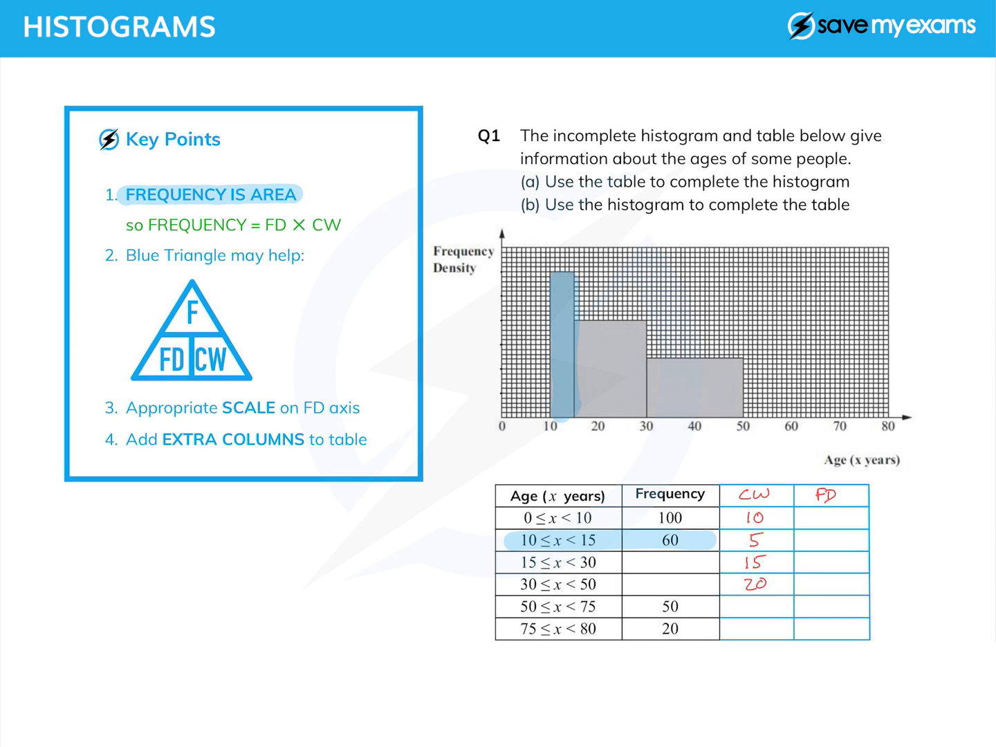
type("25")
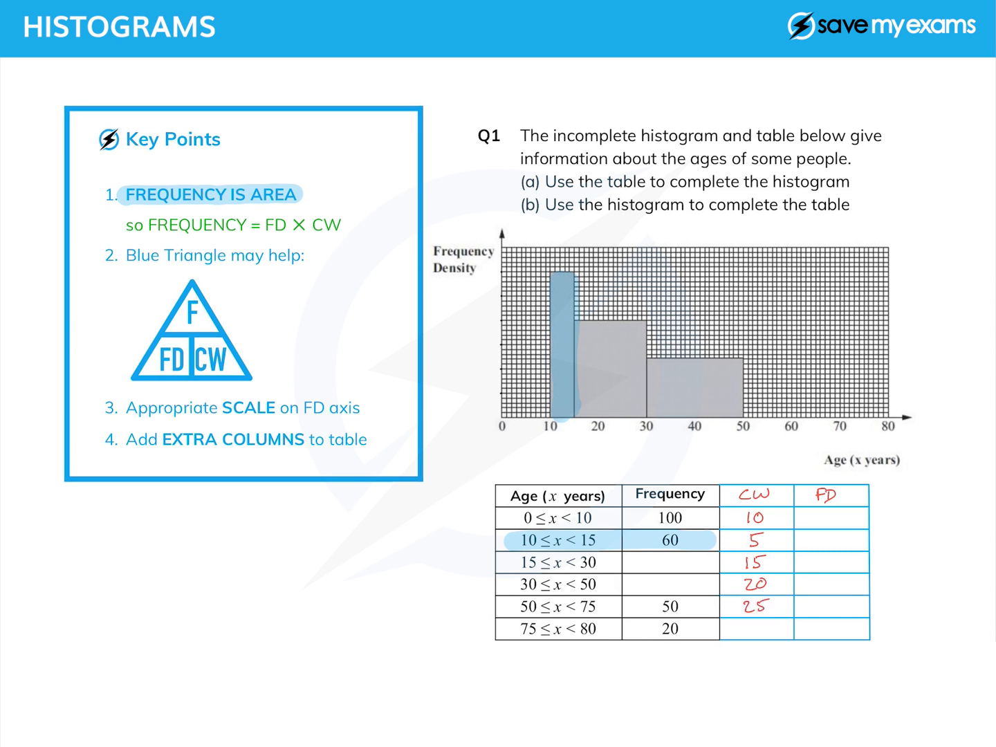
type("5")
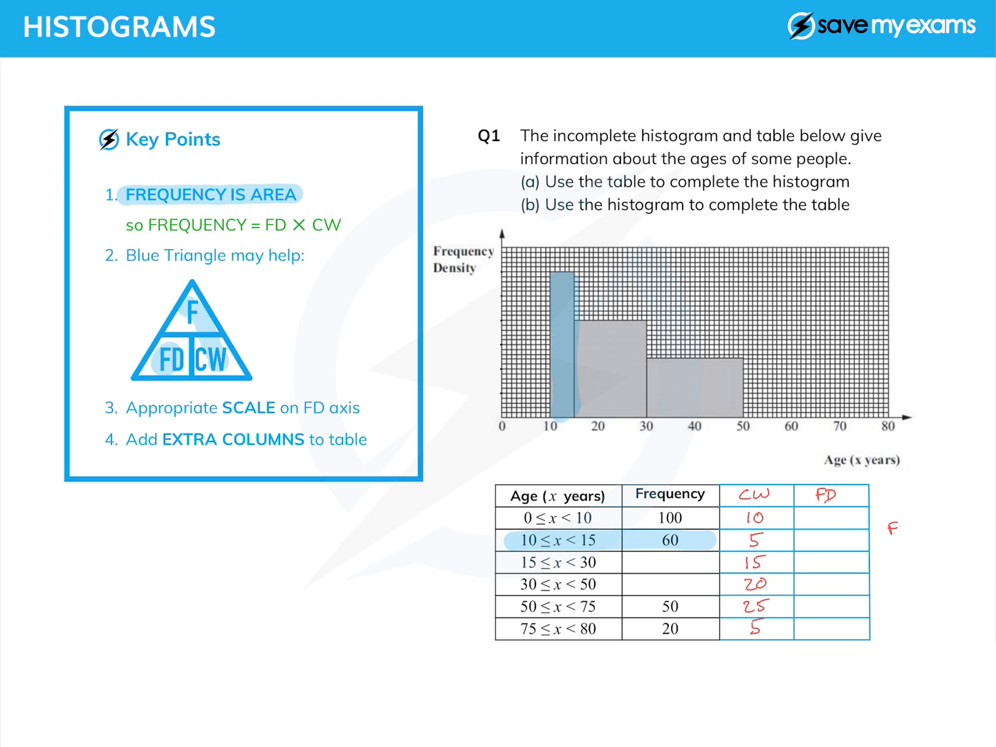
- Write FD = F/CW, show 60 ÷ 5 = 12, and label the density axis up to 12
type("FD = F/CW")
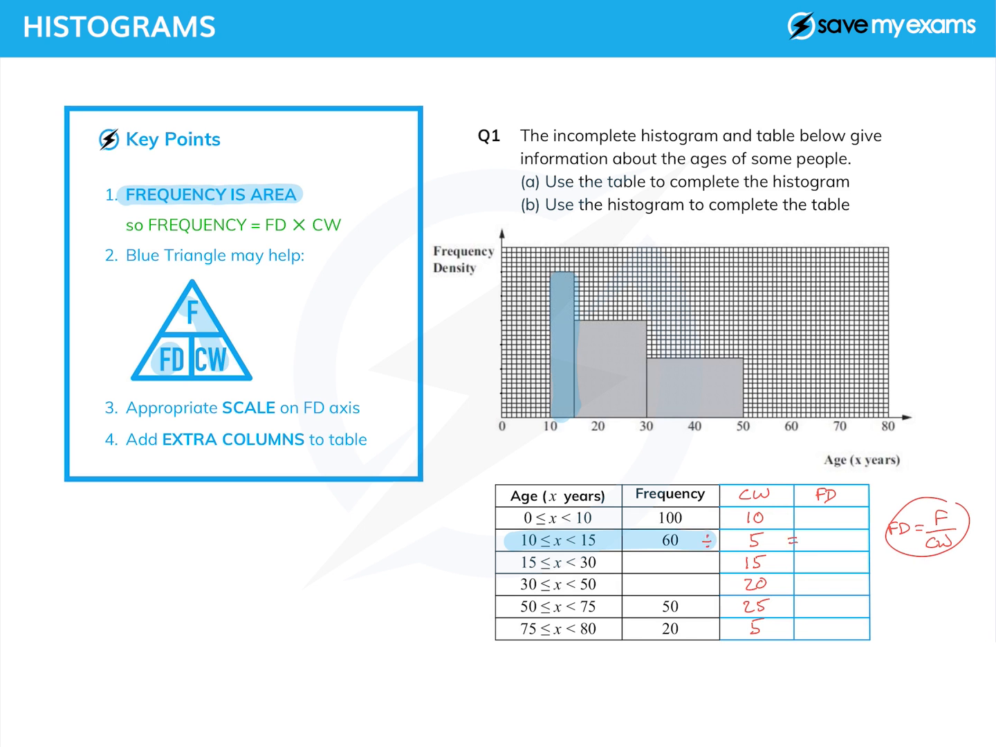
type("1")
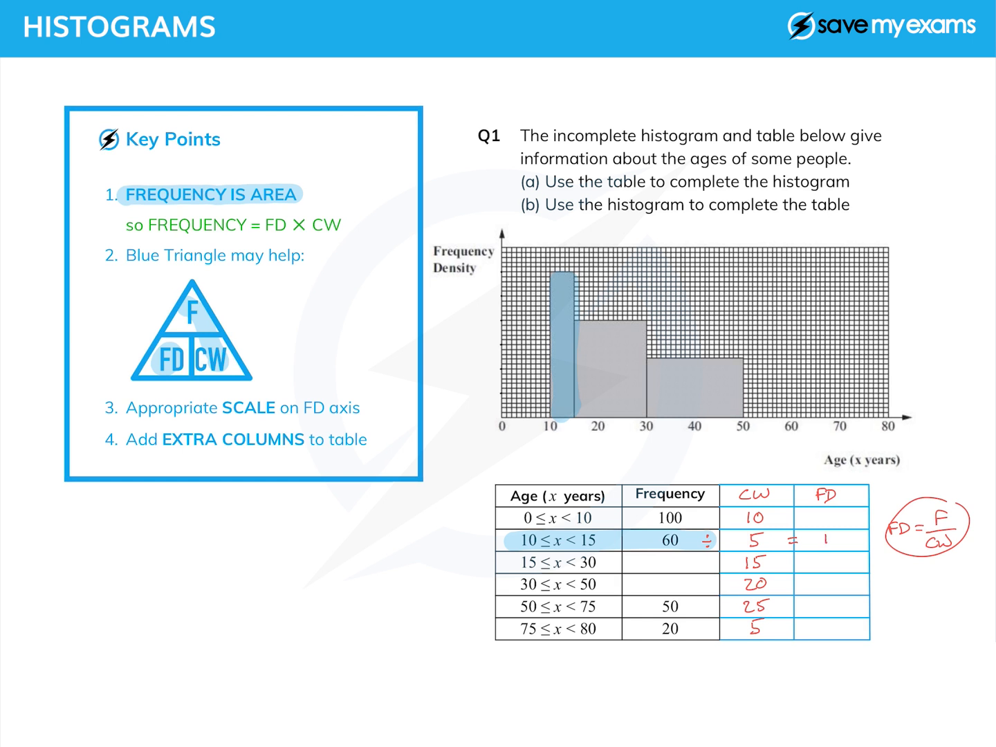
type("12")
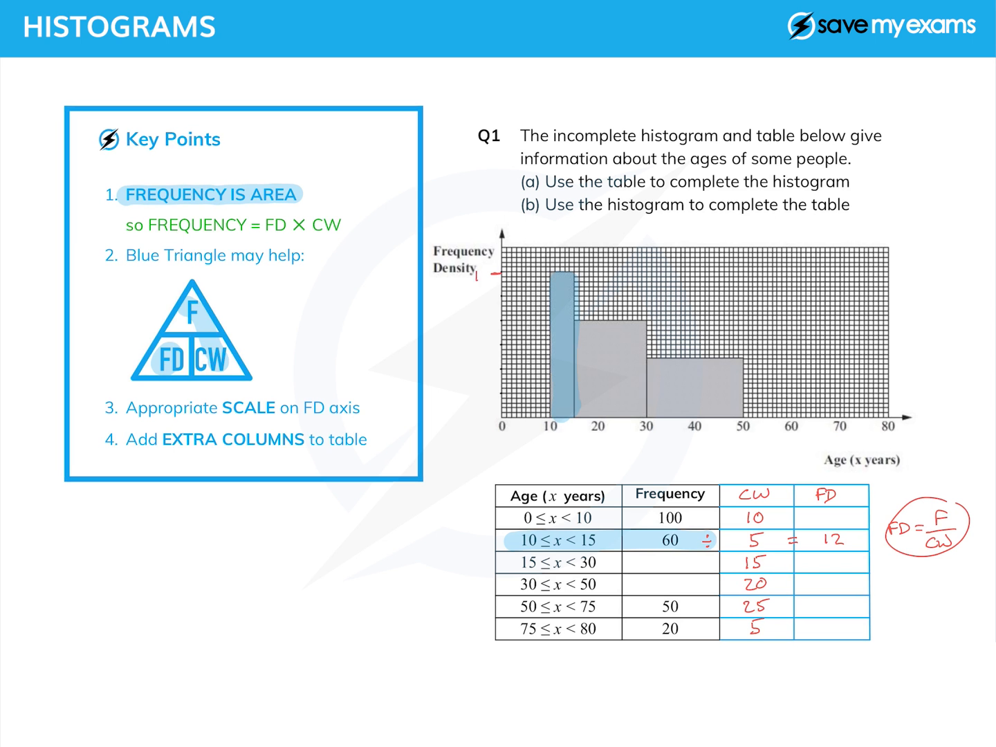
type("12")
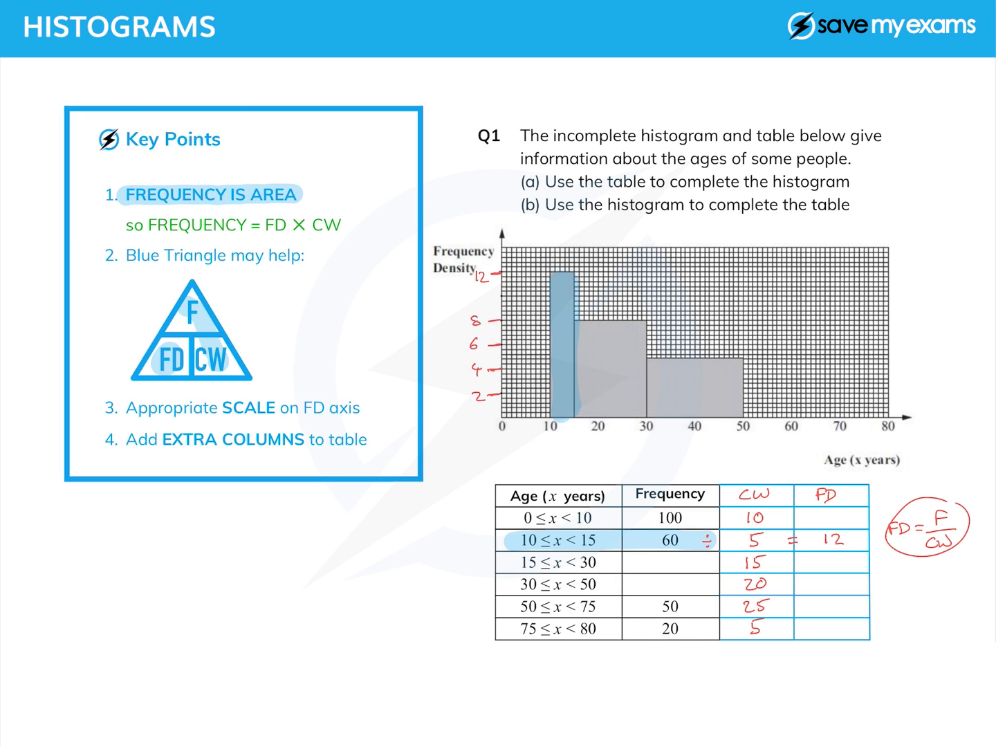
- Record FD 10 for the 0–10 class and label the density axis 0, 10, 14
type("10")
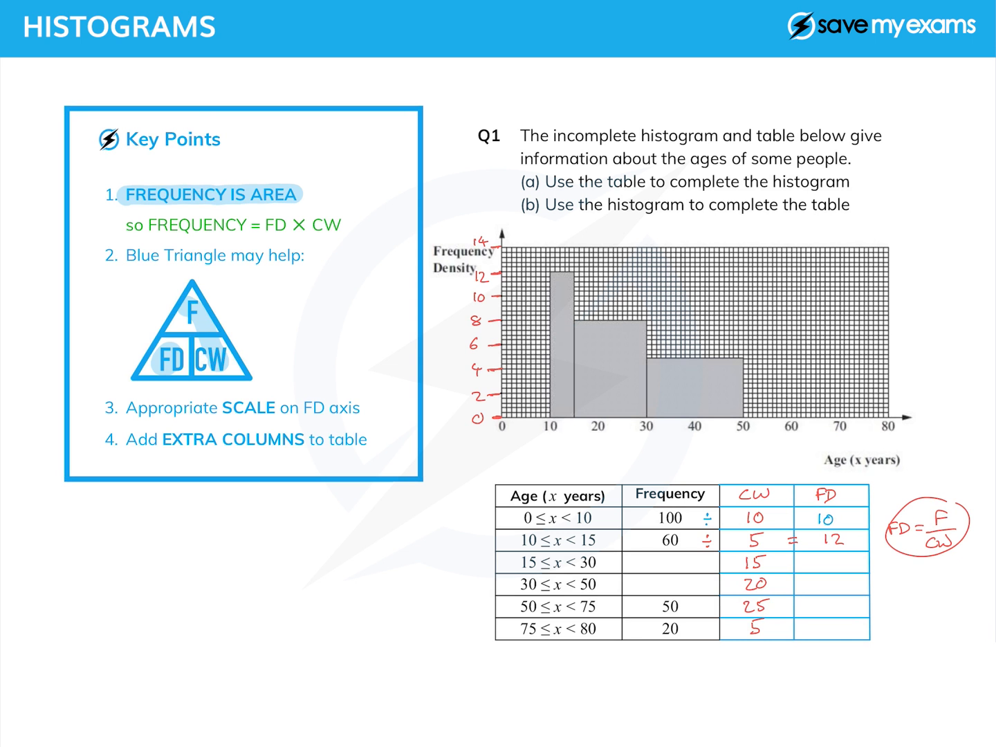
- Draw the 0–10 block at height 10, and record FD 2 and 4 for 50–75 and 75–80
left_click_drag(495, 300, 546, 298)
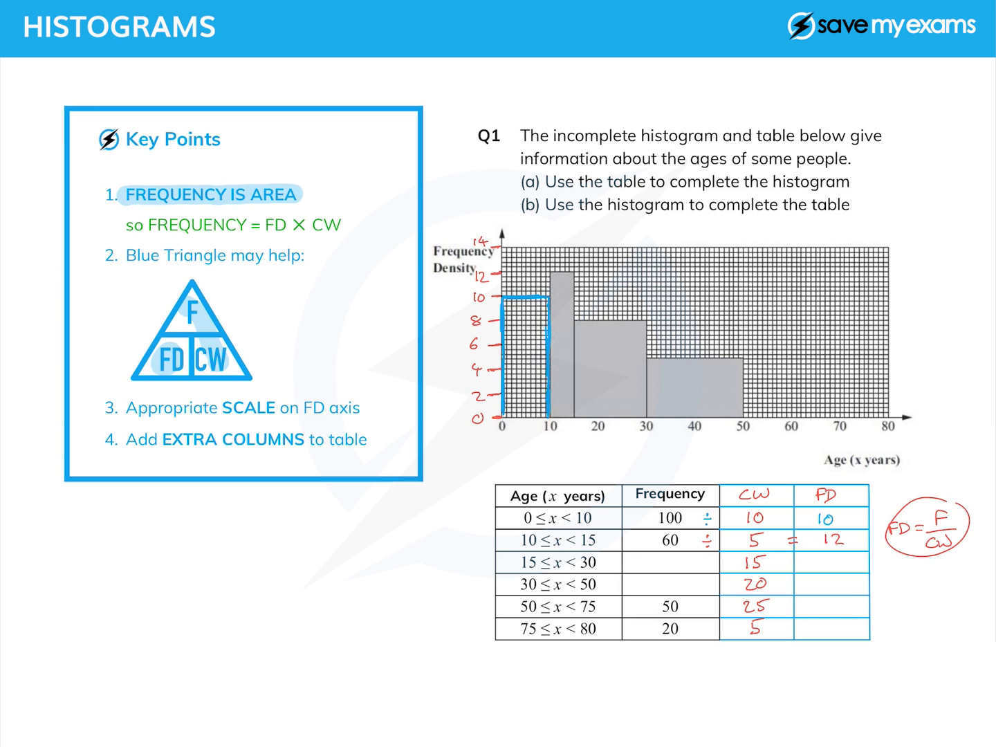
type("2")
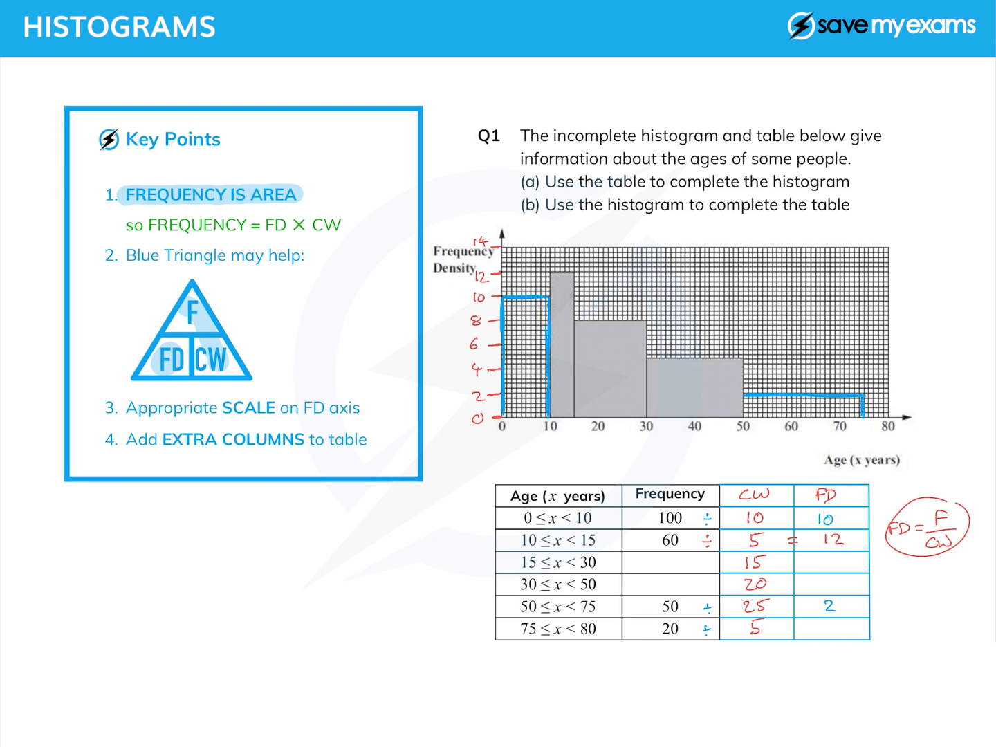
type("4")
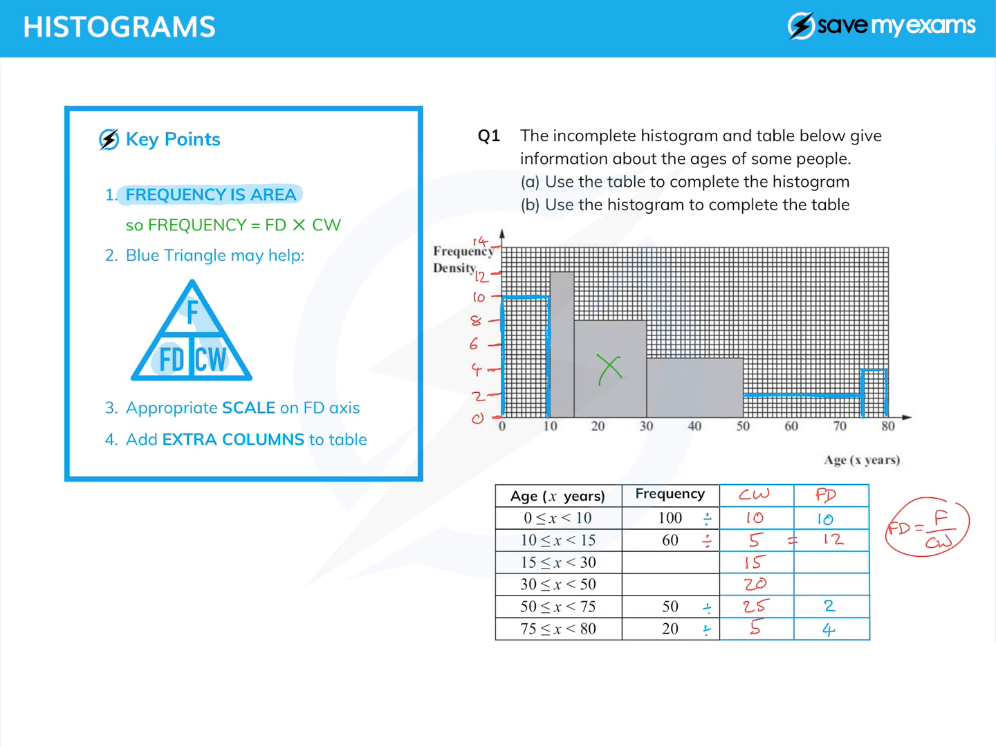
- Write FD 8 for 15–30 and frequency 120 from 15 × 8
type("8")
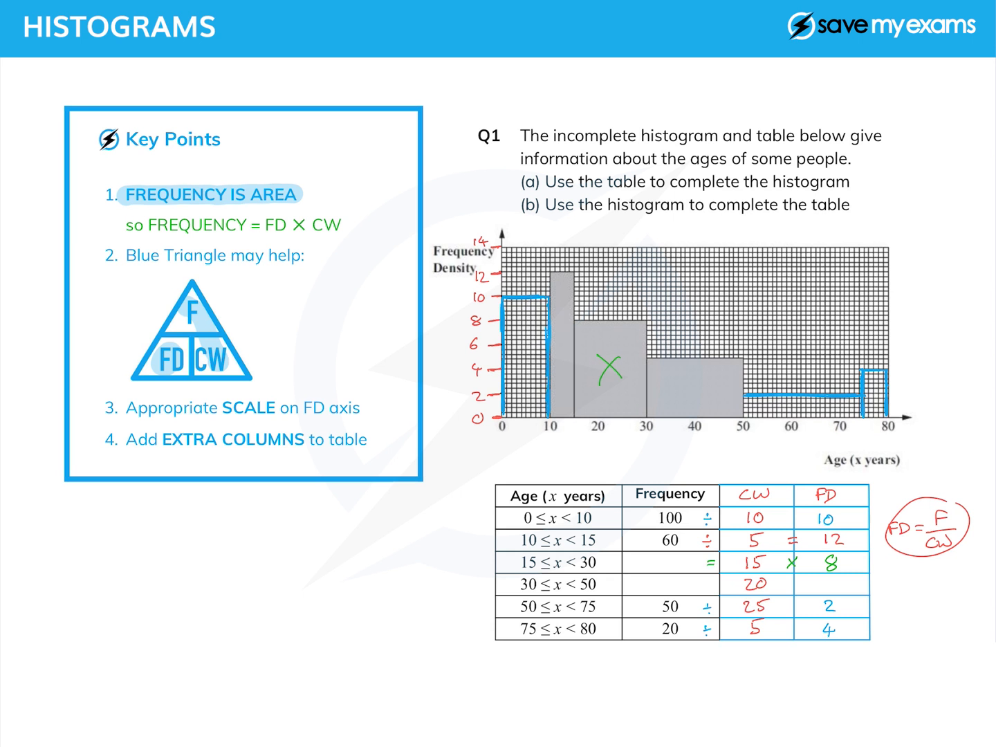
type("1")
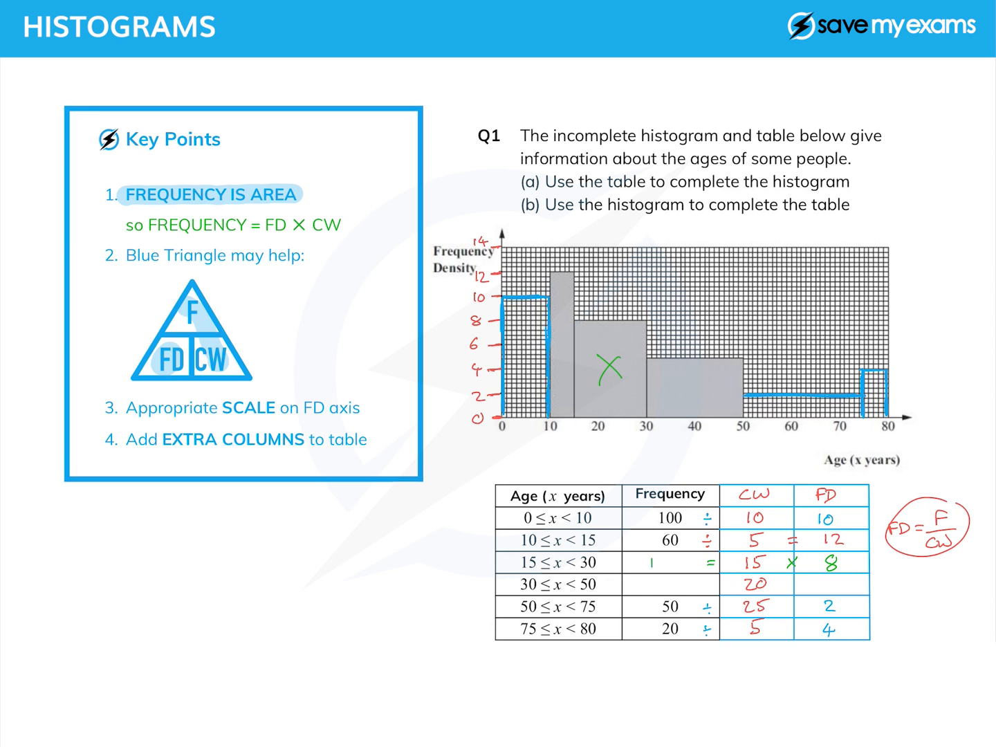
type("120")
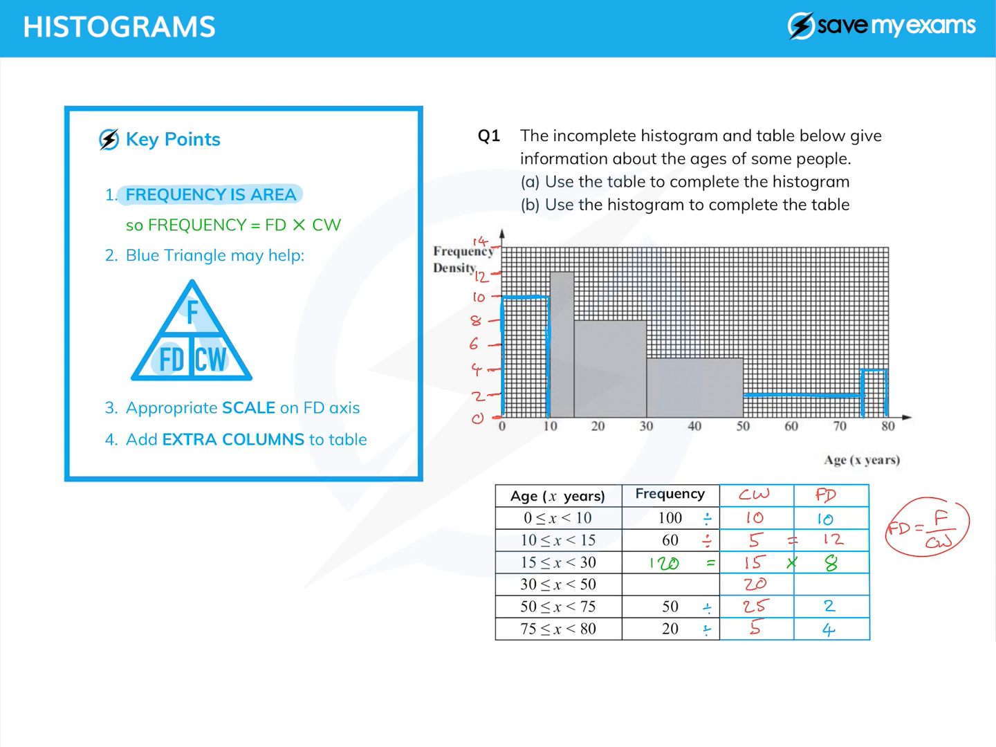
- Complete the table with frequency 100 for the 30–50 class
left_click(692, 374)
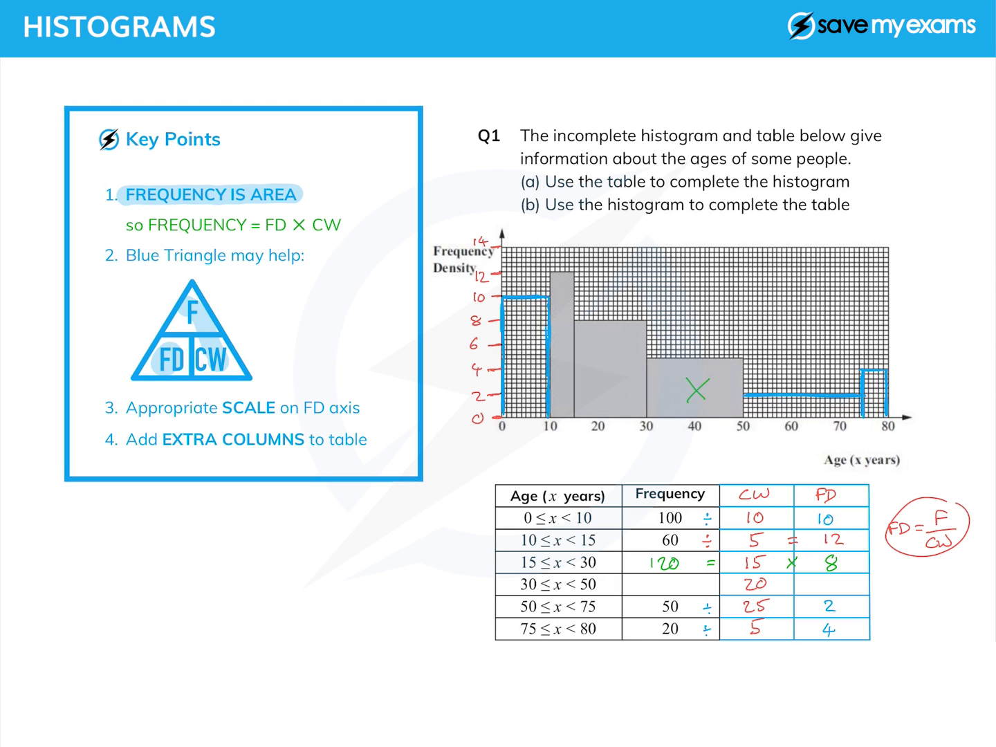
type("4")
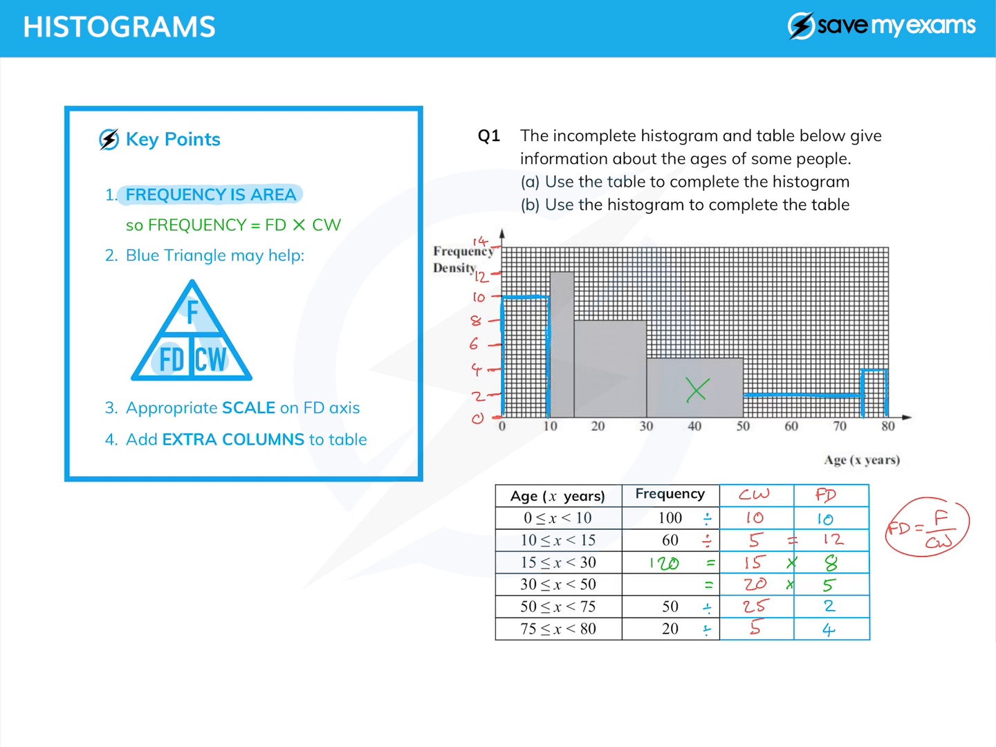
type("100")
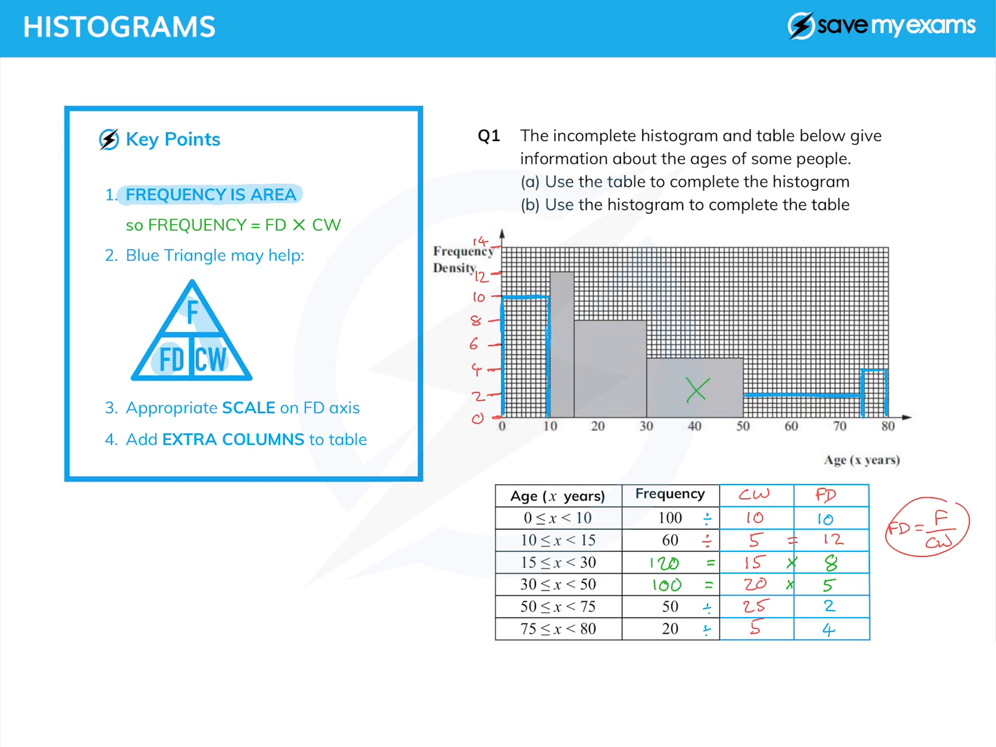